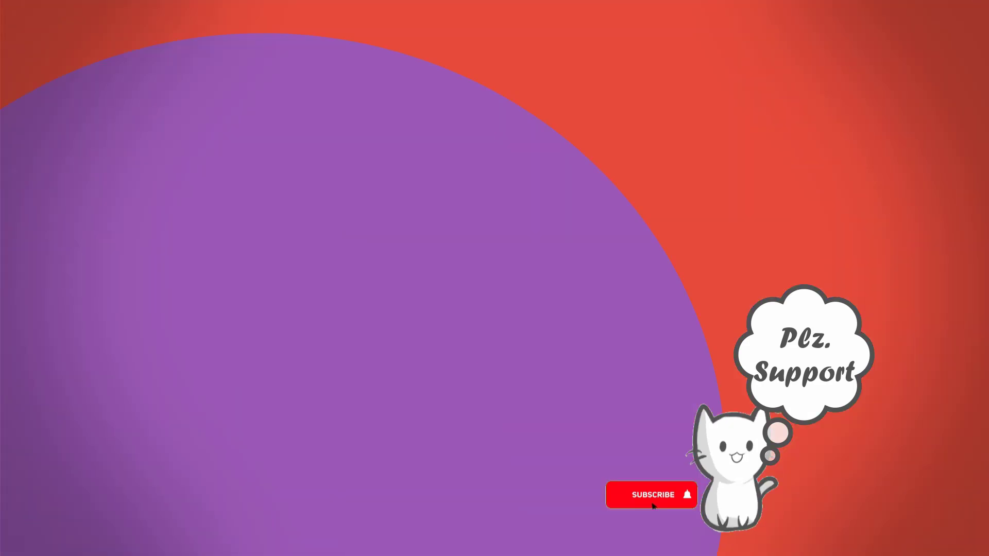
Open the File menu in the blank Illustrator document
{"action": "left_click", "coordinate": [50, 7]}
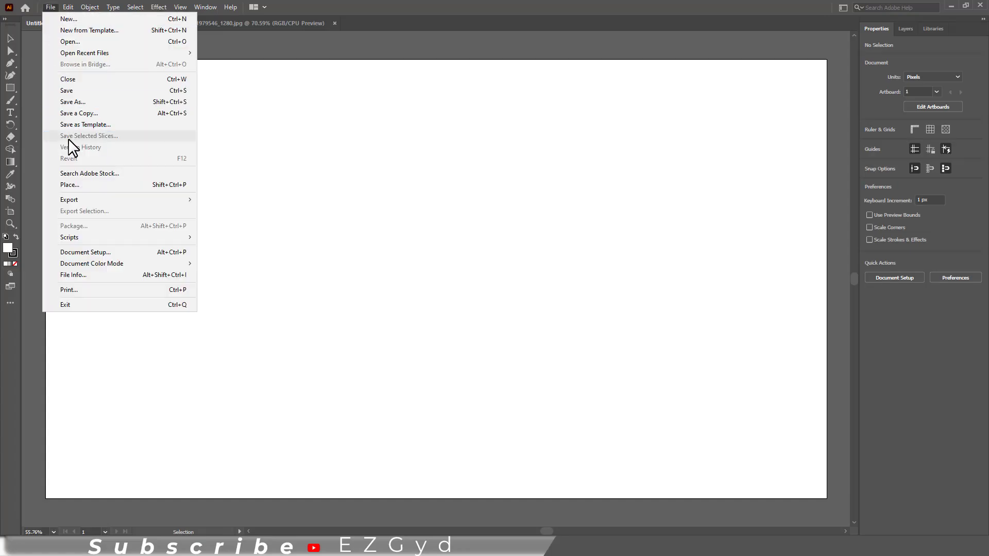
Place the castelmezzano snowy night-town photo on the artboard and embed it
{"action": "left_click", "coordinate": [69, 185]}
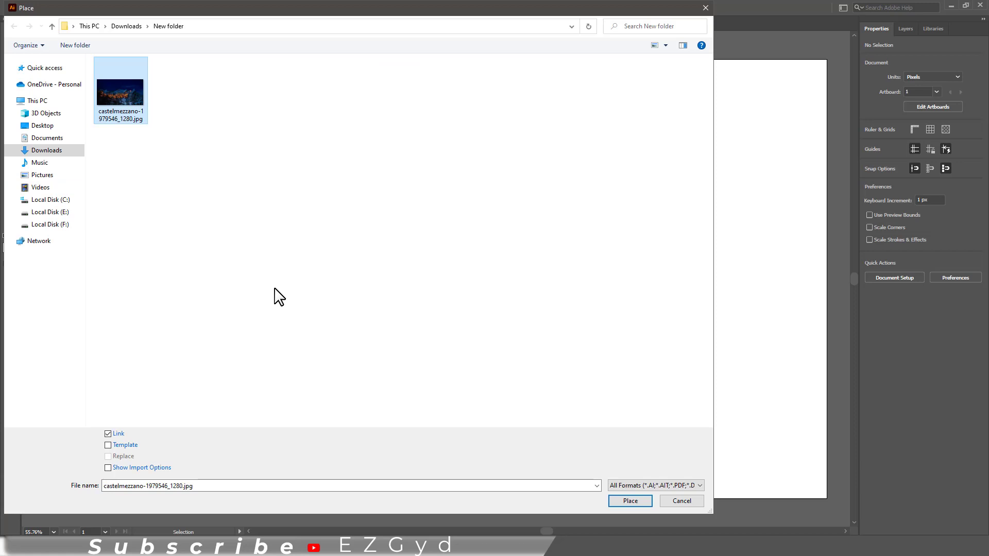
{"action": "left_click", "coordinate": [629, 500]}
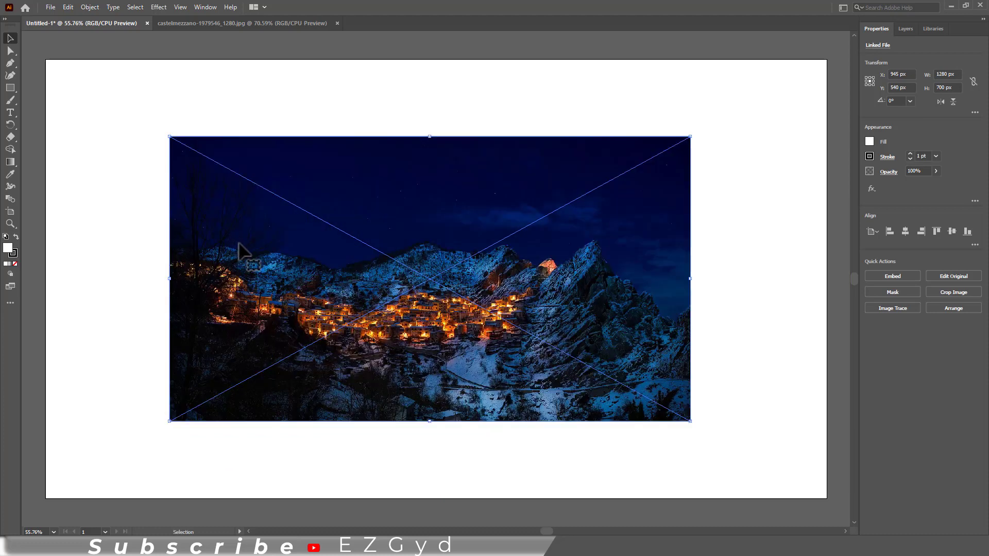
{"action": "mouse_move", "coordinate": [250, 253]}
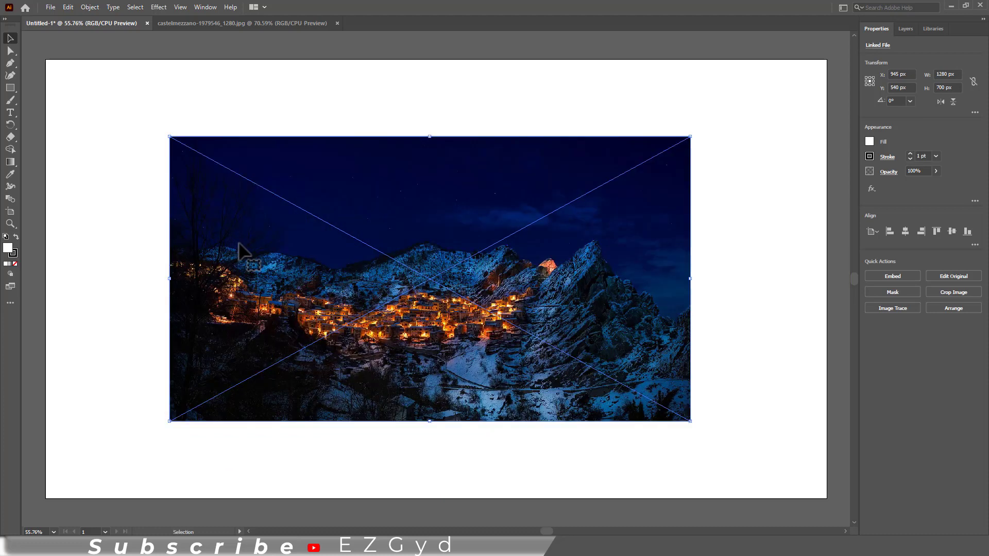
{"action": "left_click", "coordinate": [892, 275]}
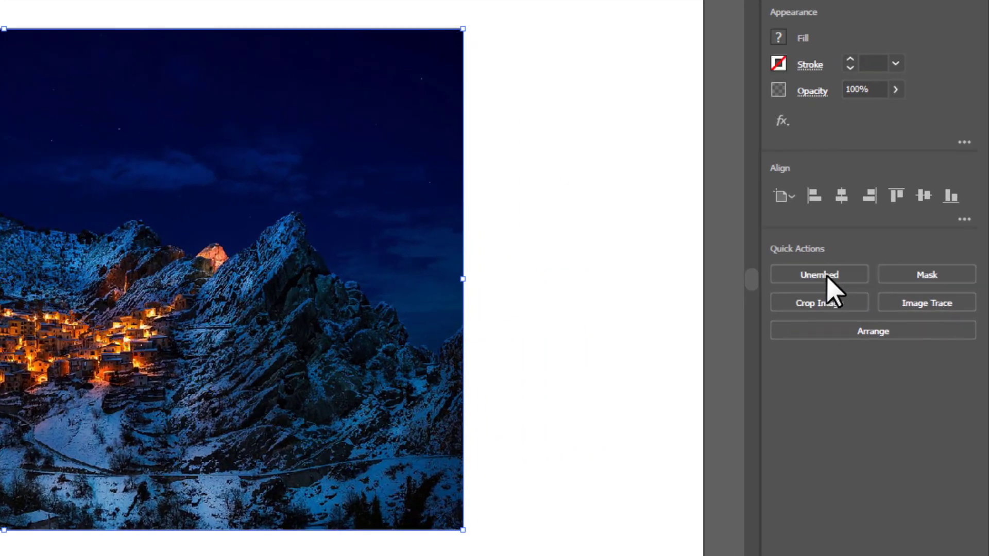
{"action": "mouse_move", "coordinate": [466, 533]}
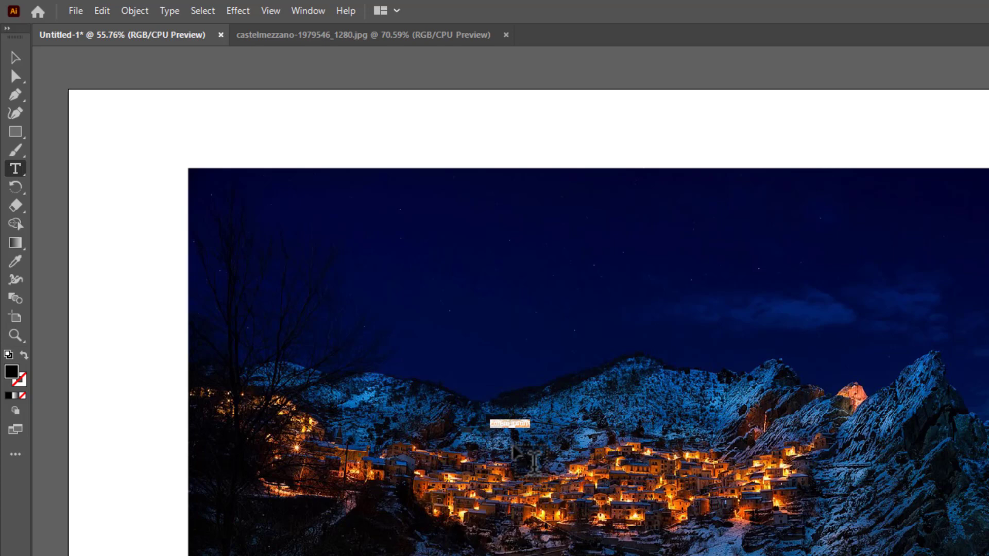
Type TOWN over the photo and set it in Montserrat Bold
{"action": "left_click", "coordinate": [82, 157]}
{"action": "type", "text": "TOWN"}
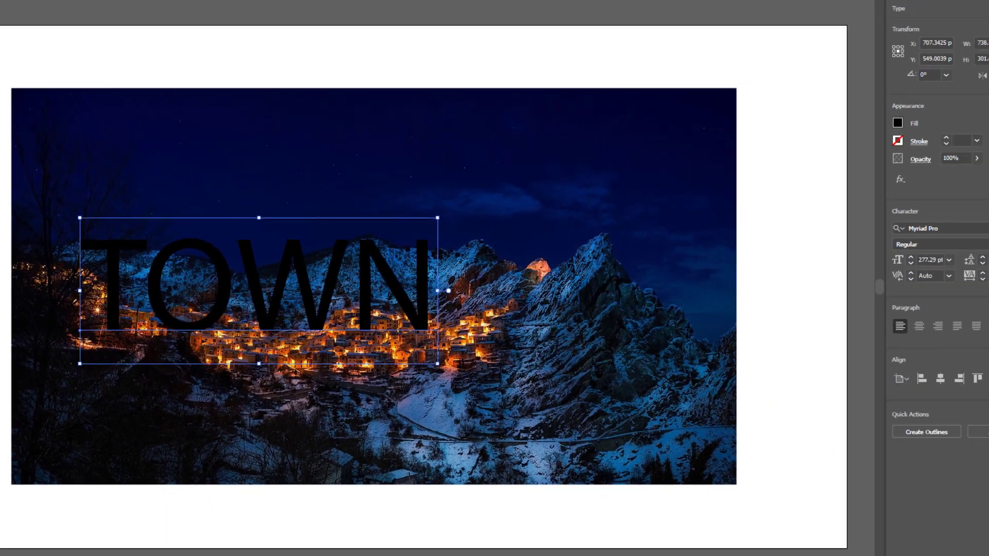
{"action": "left_click", "coordinate": [971, 230]}
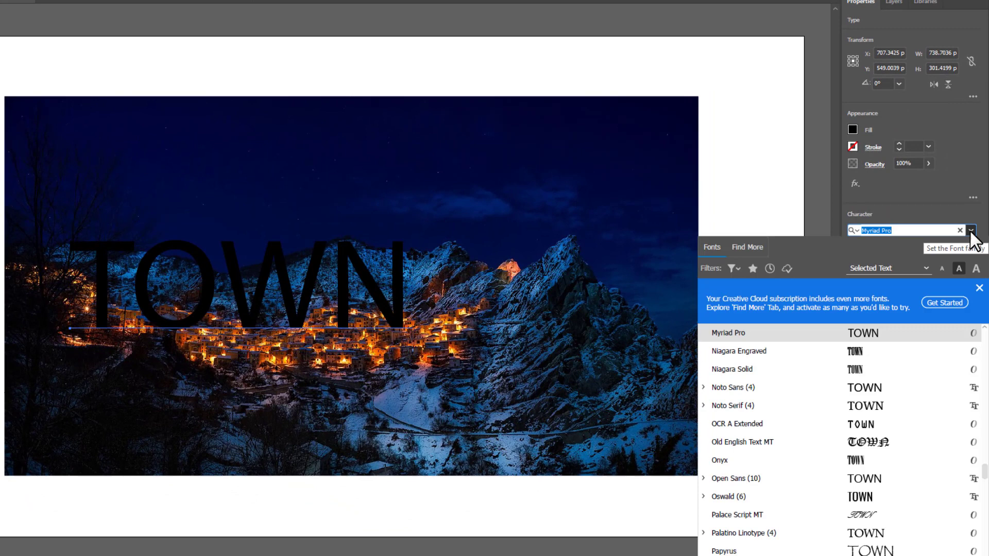
{"action": "type", "text": "MONT"}
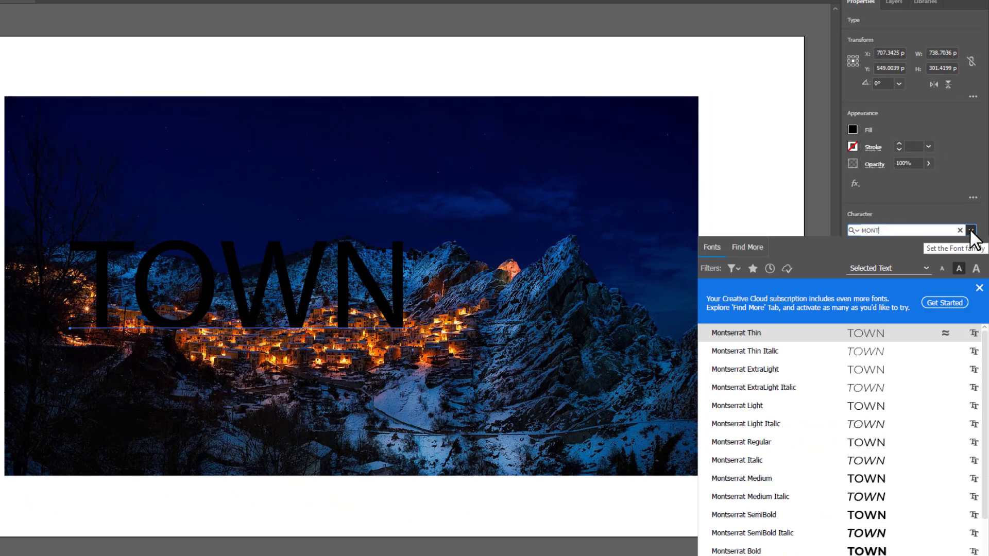
{"action": "left_click", "coordinate": [736, 551]}
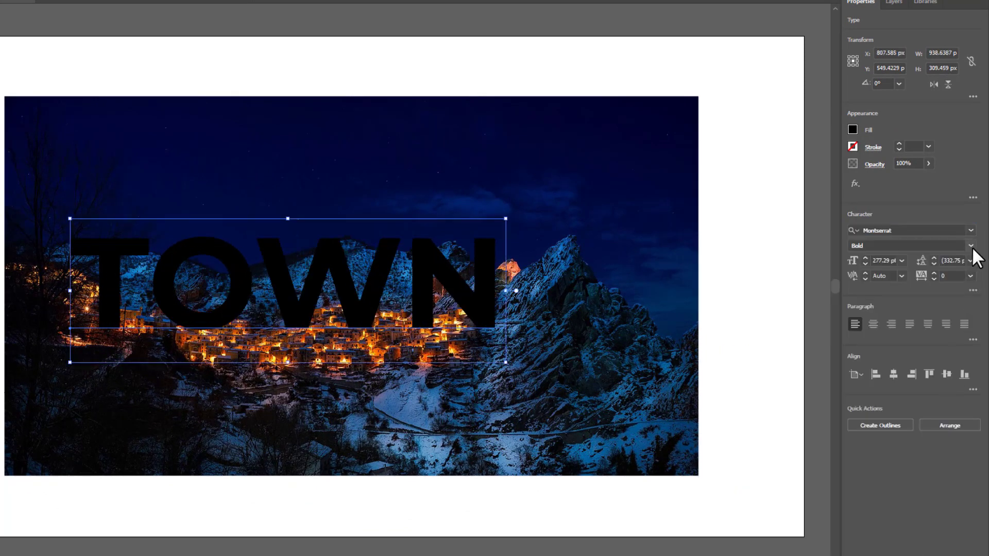
{"action": "left_click", "coordinate": [971, 245]}
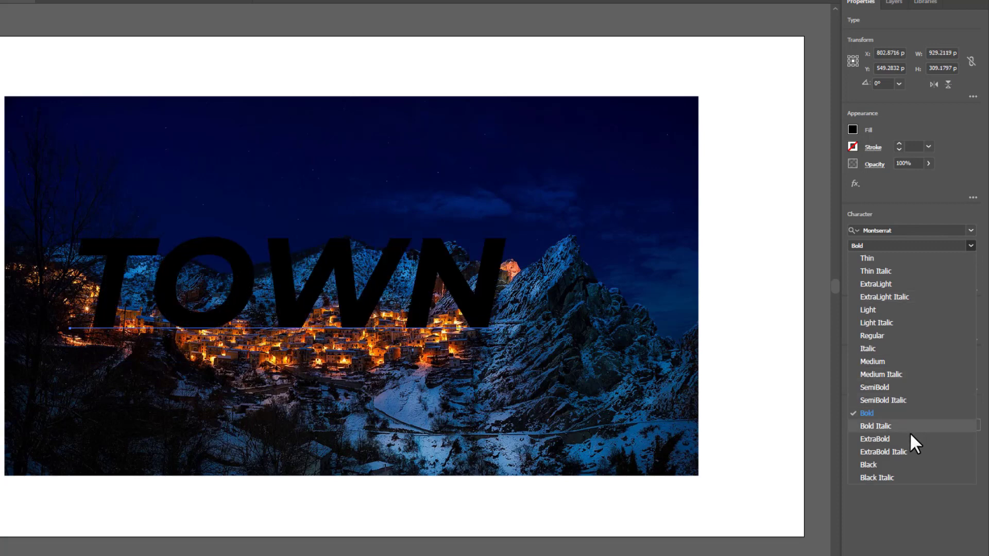
{"action": "left_click", "coordinate": [875, 439]}
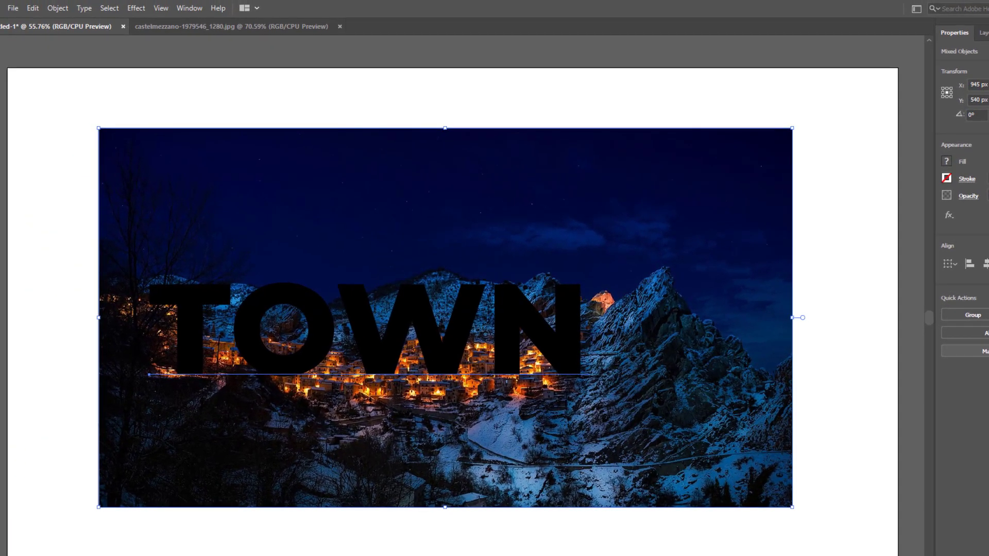
Select TOWN with the photo and make a clipping mask from them
{"action": "left_click", "coordinate": [57, 8]}
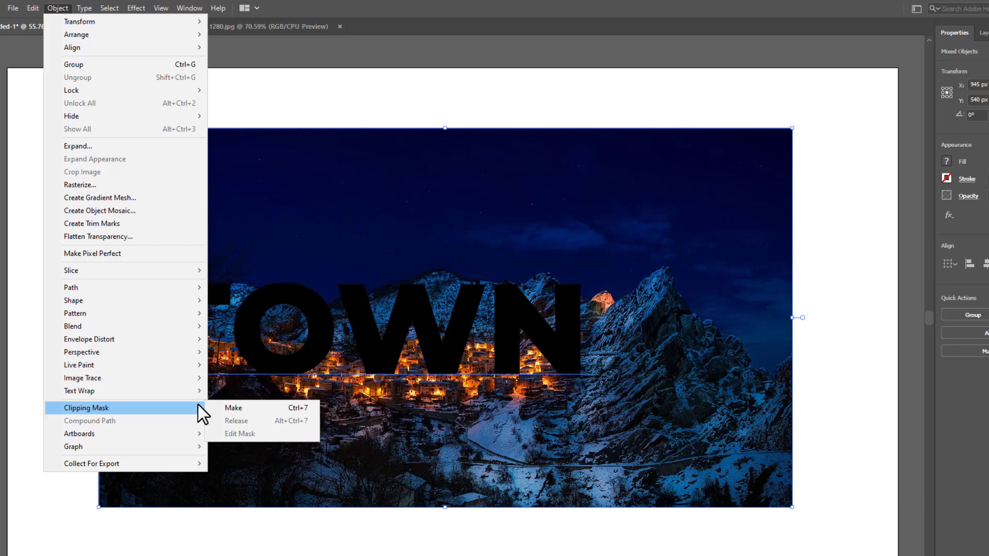
{"action": "mouse_move", "coordinate": [263, 407]}
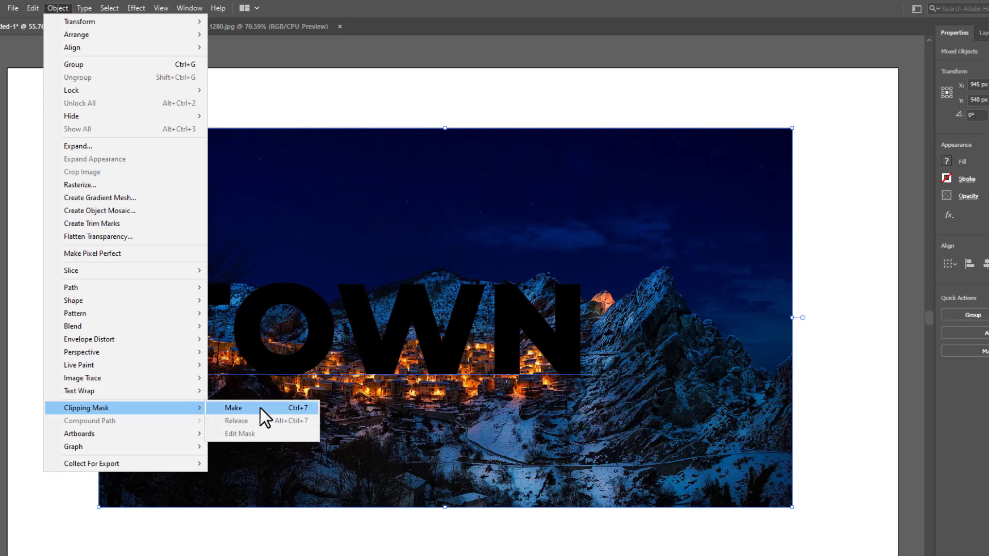
{"action": "left_click", "coordinate": [233, 407]}
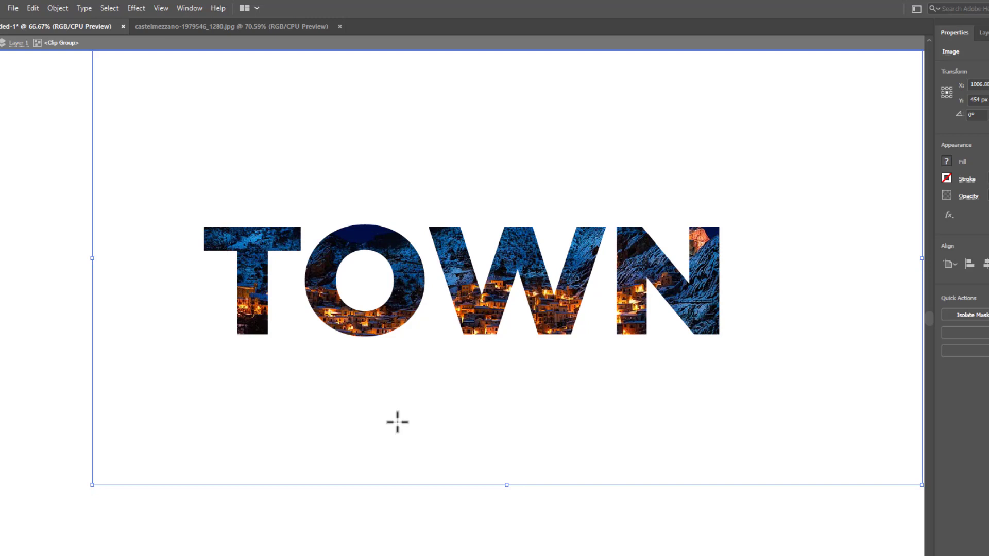
Exit isolation mode of the clipped TOWN group by clicking outside it
{"action": "left_click", "coordinate": [396, 422]}
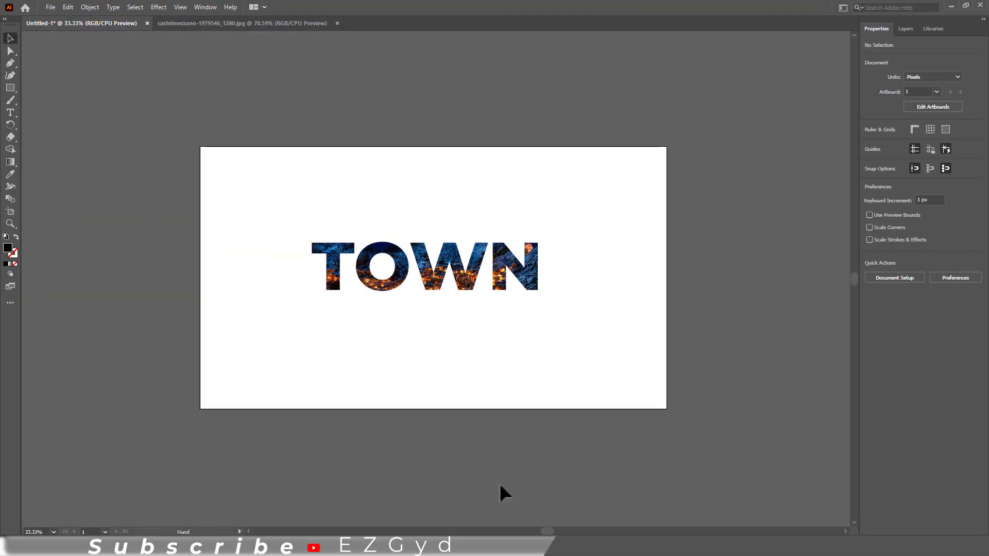
Create a 1920 x 1080 px rectangle filled with an orange swatch
{"action": "left_click", "coordinate": [10, 39]}
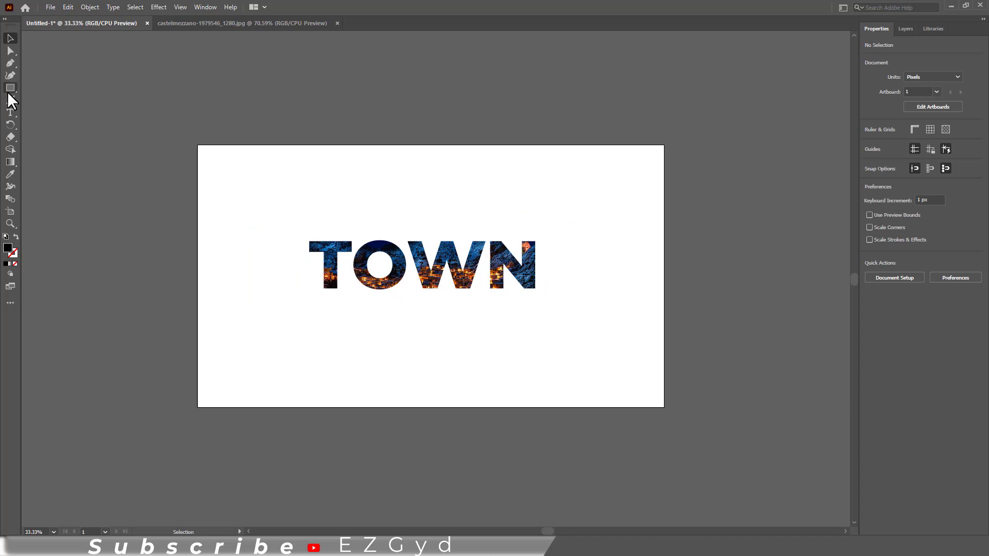
{"action": "left_click", "coordinate": [244, 276]}
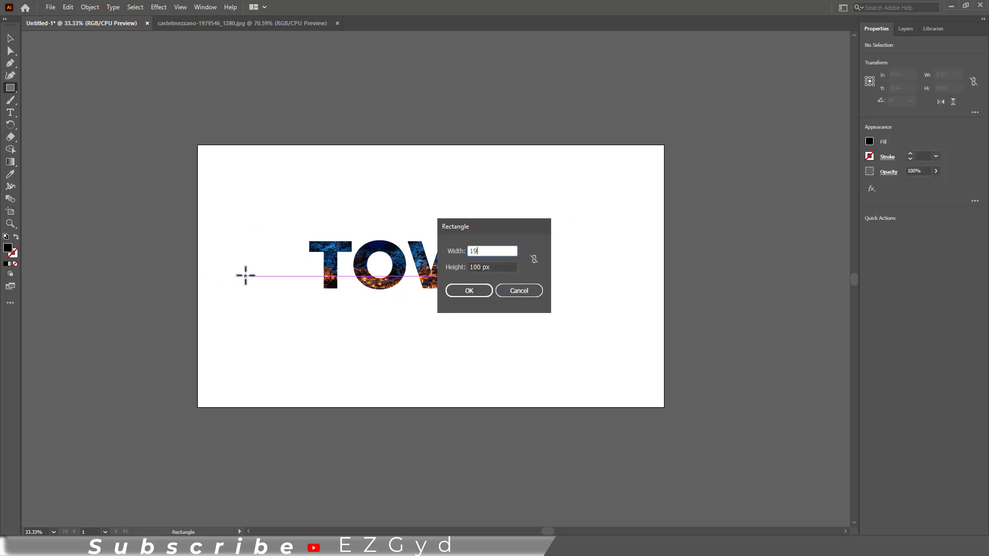
{"action": "key", "text": "tab"}
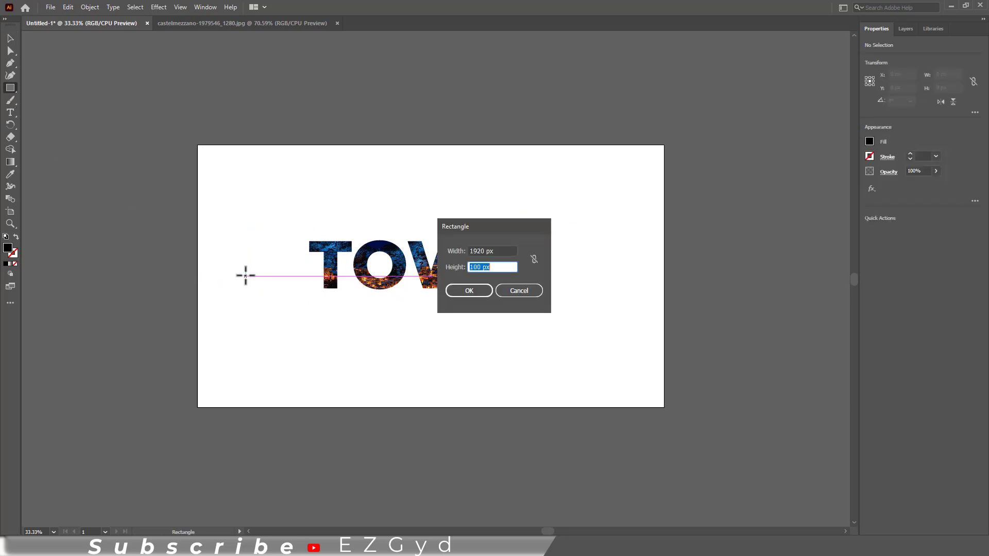
{"action": "type", "text": "1080"}
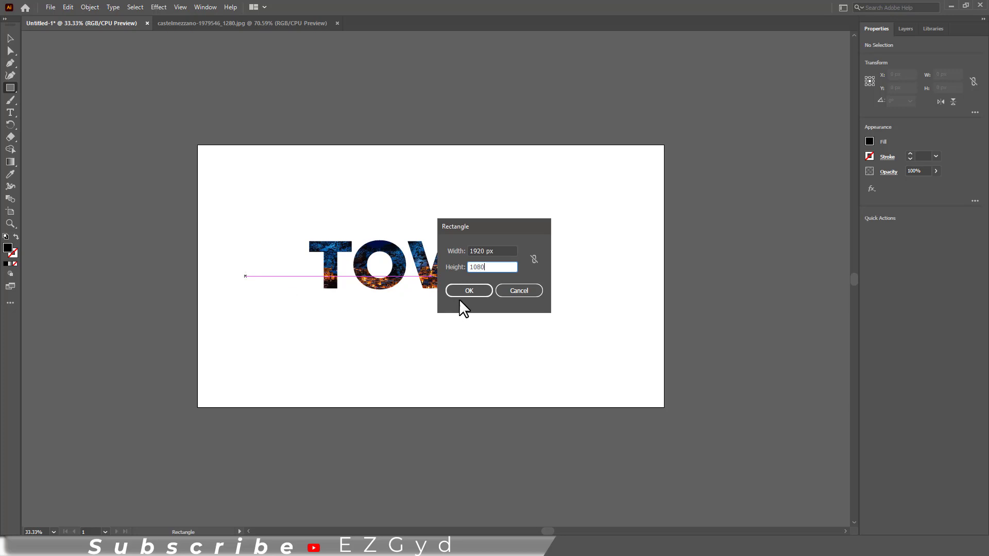
{"action": "left_click", "coordinate": [468, 290]}
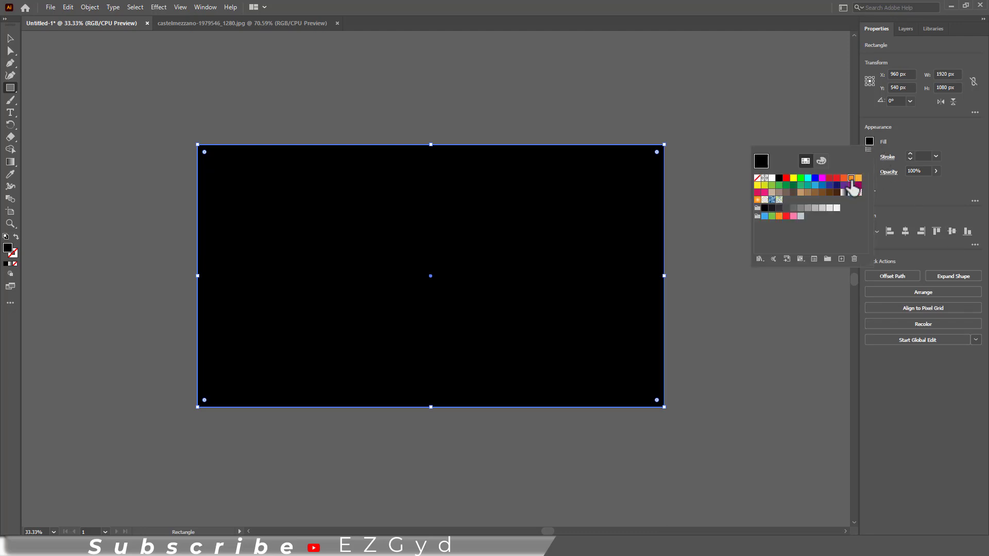
{"action": "left_click", "coordinate": [850, 179]}
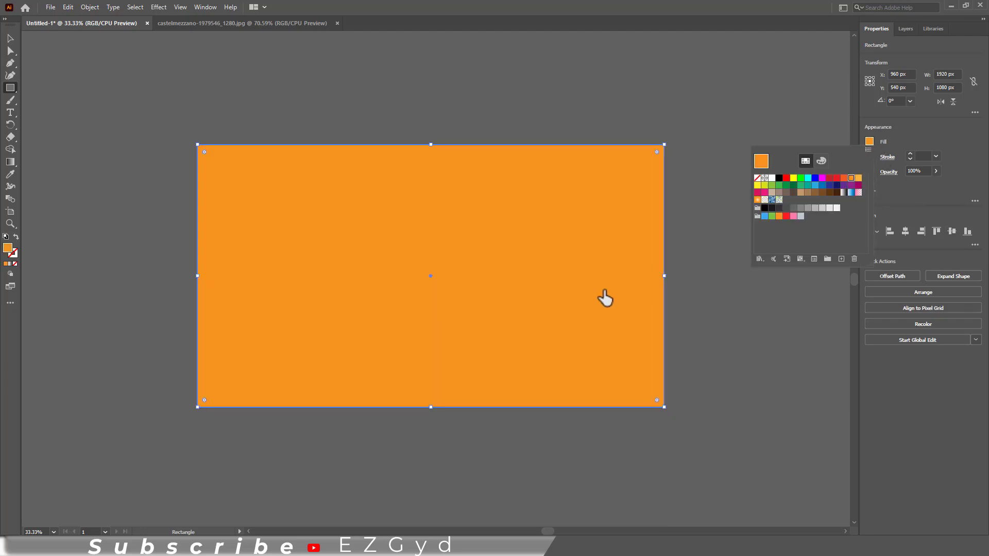
{"action": "right_click", "coordinate": [604, 297]}
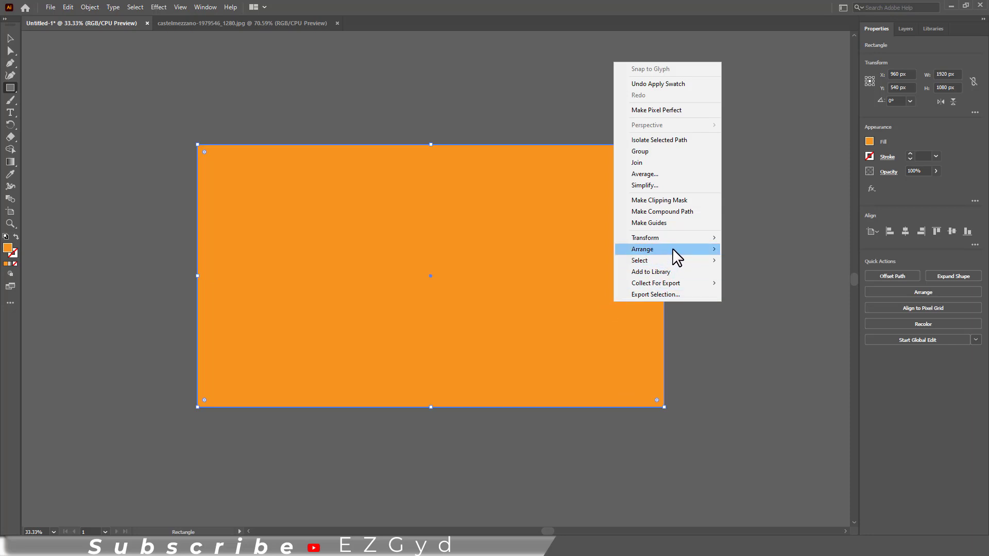
Send the orange rectangle behind the TOWN group, then lock the rectangle
{"action": "left_click", "coordinate": [658, 200]}
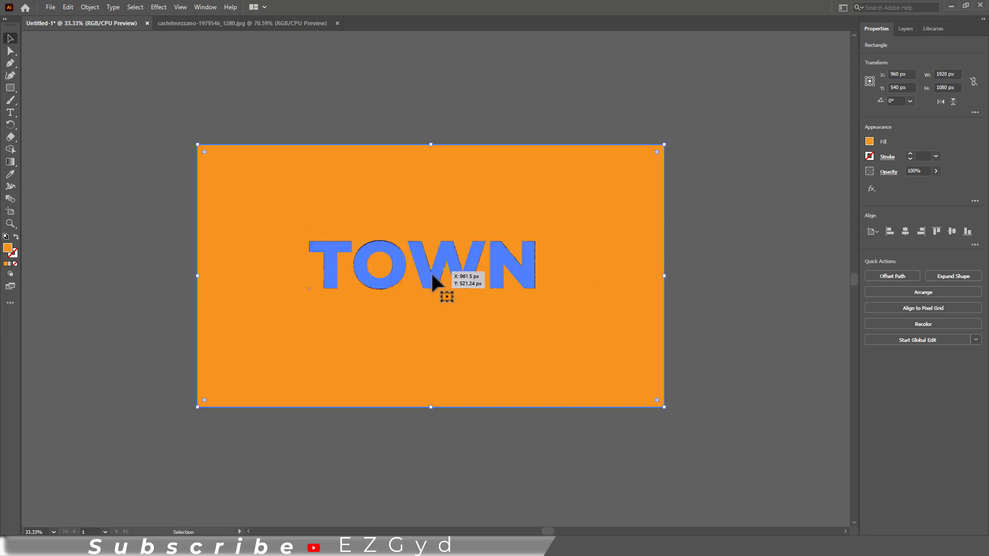
{"action": "left_click", "coordinate": [537, 283]}
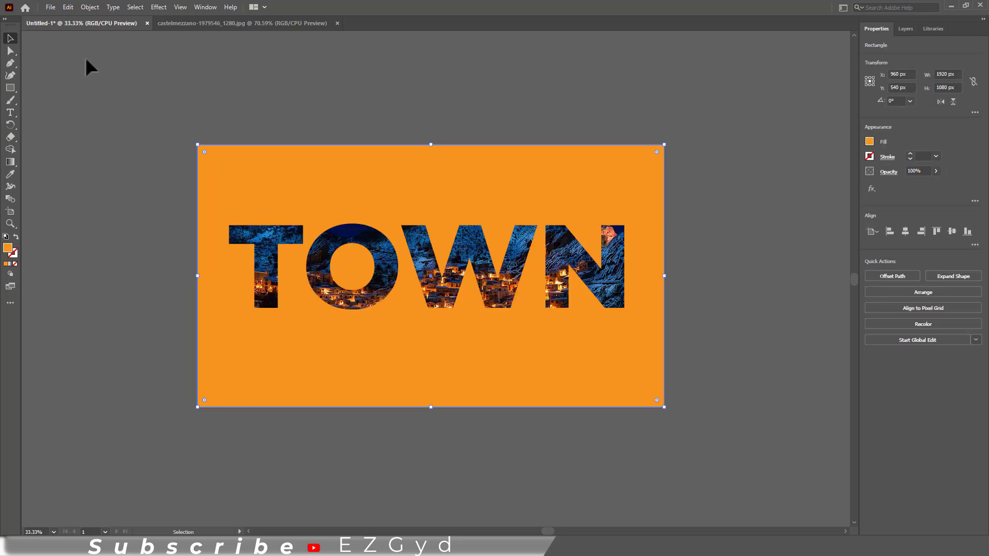
{"action": "left_click", "coordinate": [90, 7]}
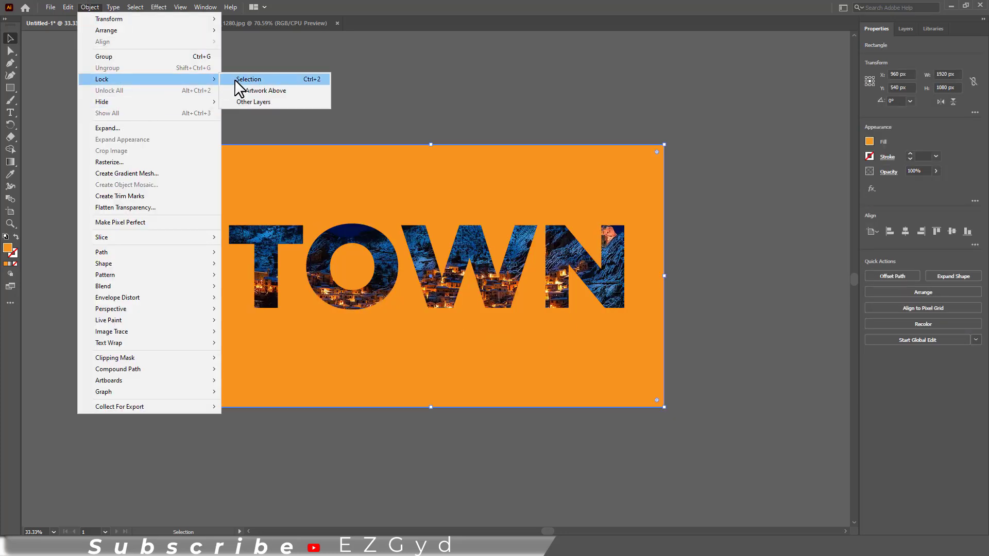
{"action": "left_click", "coordinate": [247, 79]}
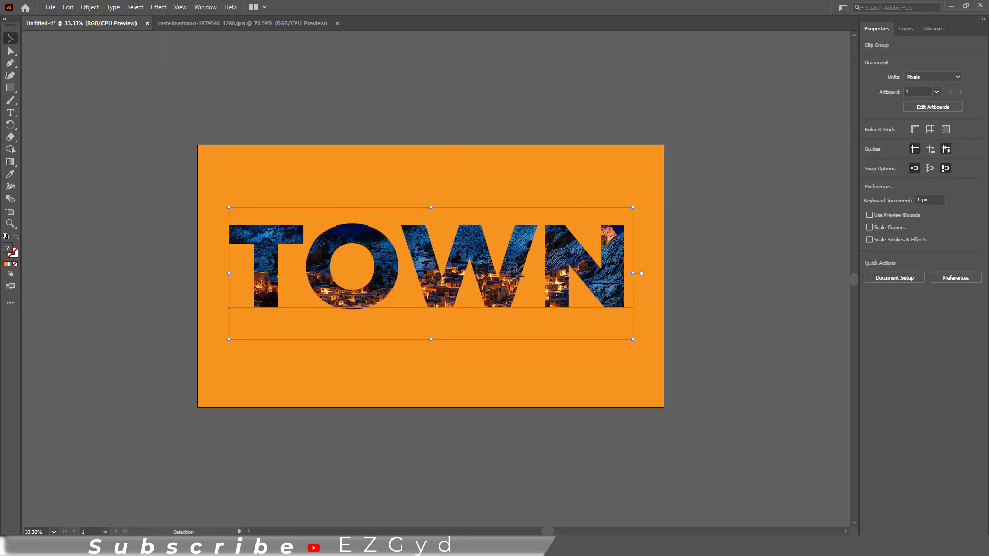